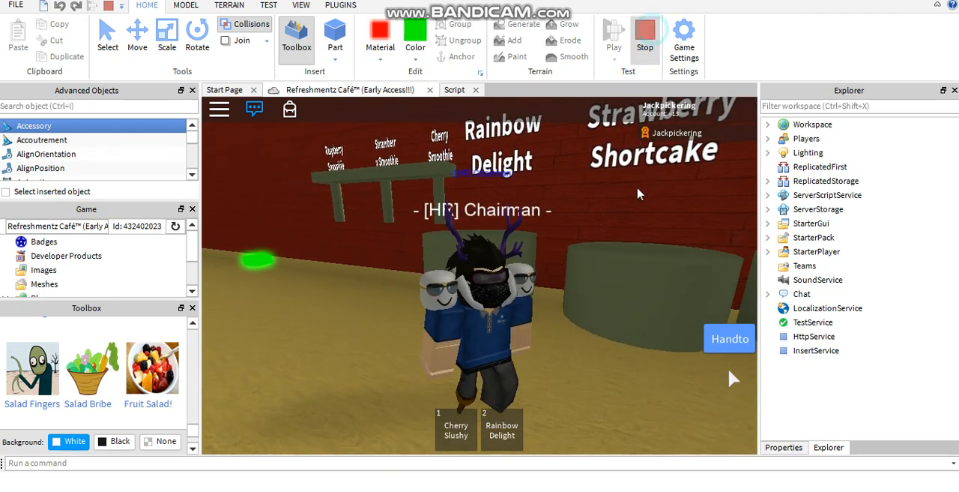
Step: Stop the café play test and return to edit mode
{"action": "left_click", "coordinate": [644, 35]}
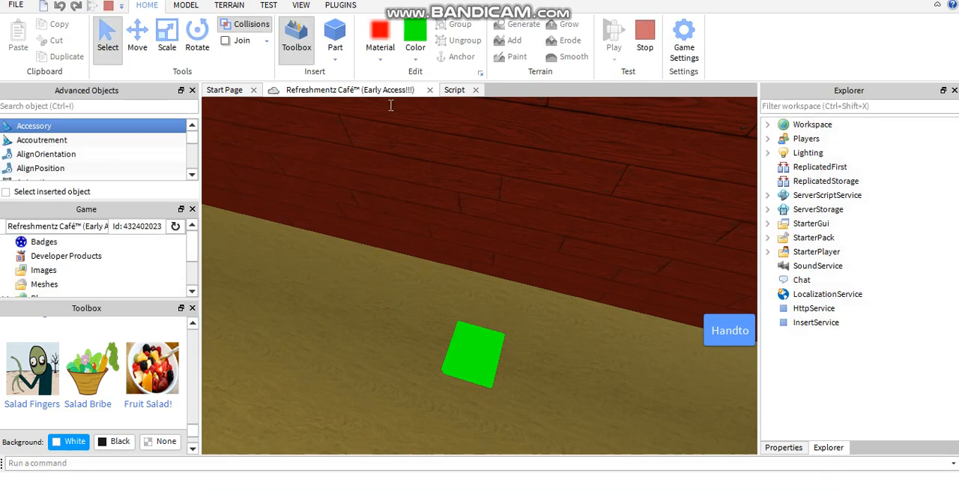
Step: Make the green floor block a thin, square blue wooden slab
{"action": "left_click", "coordinate": [613, 35]}
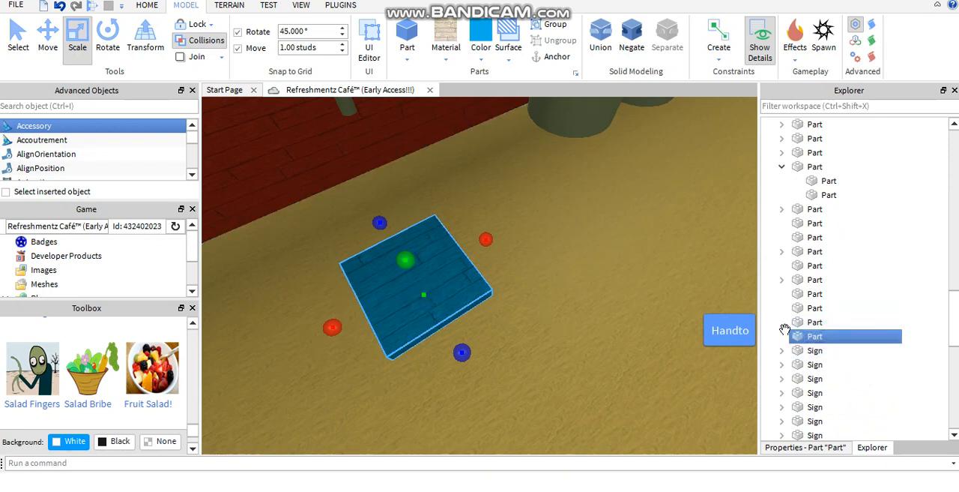
Step: Union the blue wooden slab and insert a ClickDetector into the Union
{"action": "double_click", "coordinate": [814, 335]}
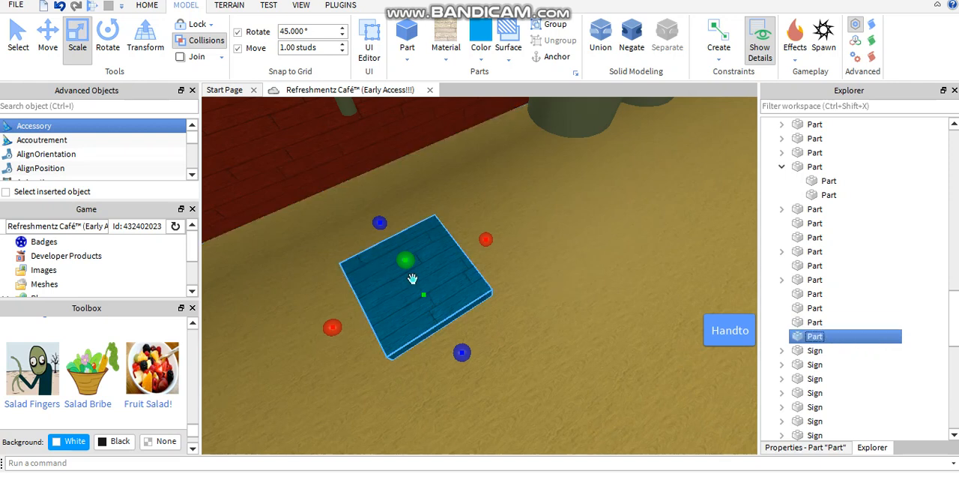
{"action": "left_click", "coordinate": [600, 35]}
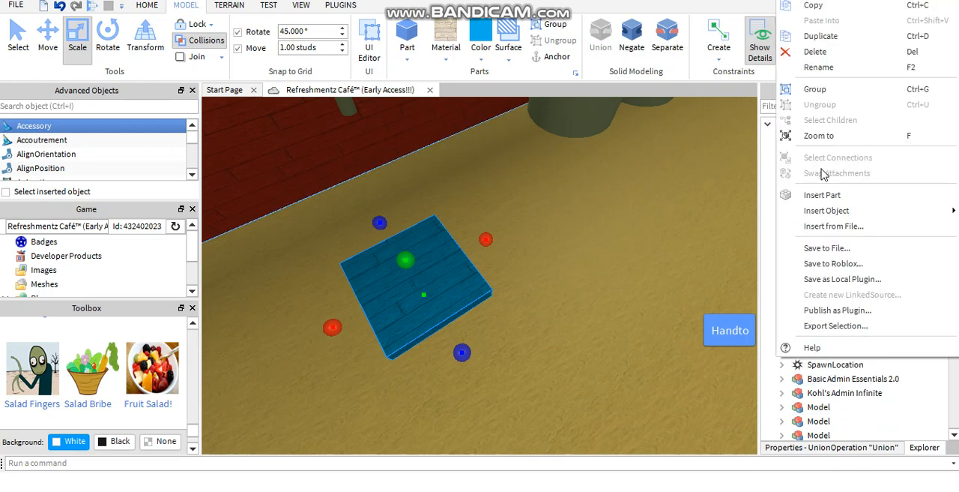
{"action": "left_click", "coordinate": [826, 210]}
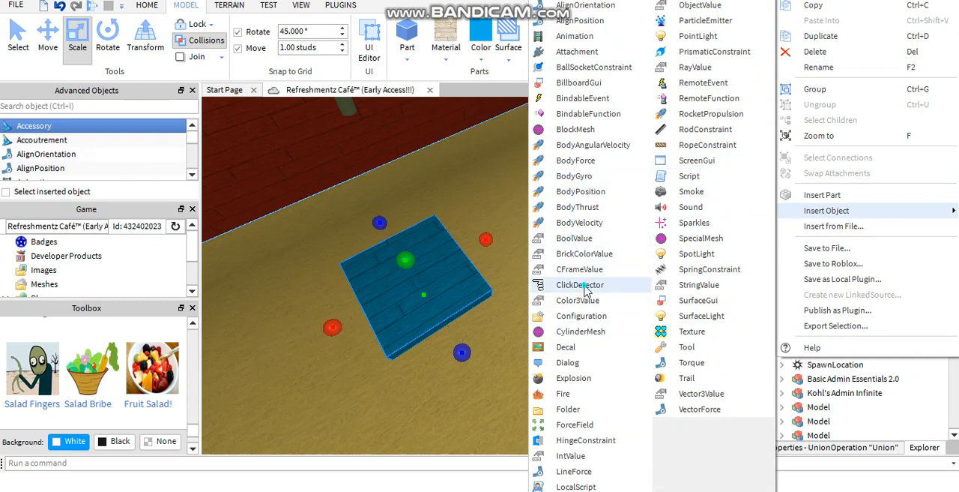
{"action": "left_click", "coordinate": [580, 284]}
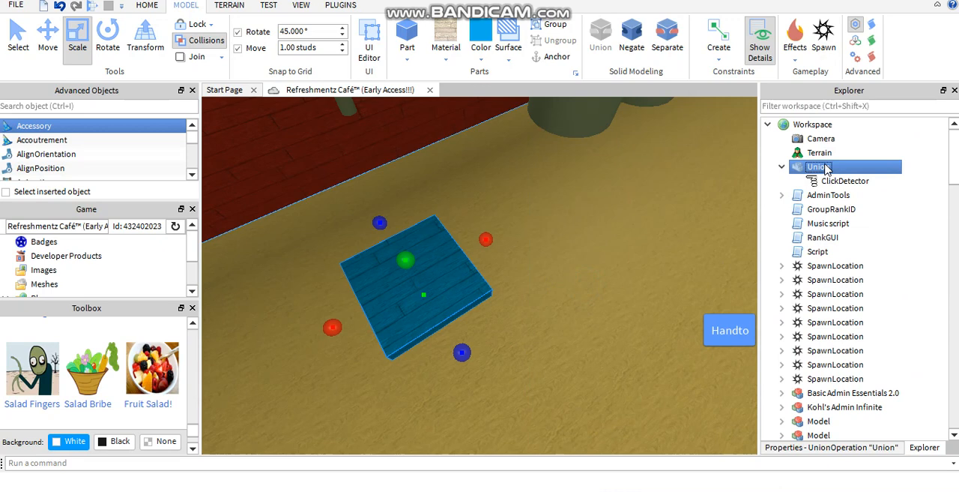
{"action": "right_click", "coordinate": [816, 166]}
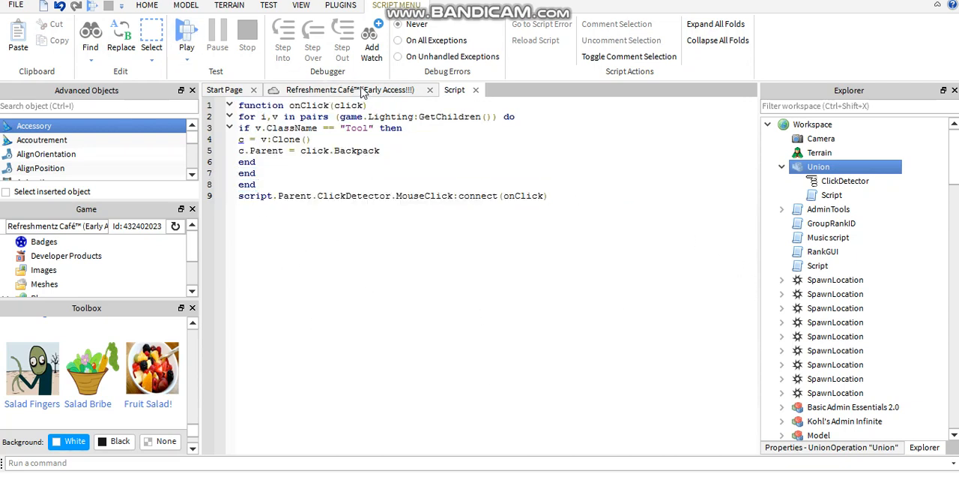
Step: Finish the Lighting-tool giver Script and return to the café place view
{"action": "left_click", "coordinate": [185, 6]}
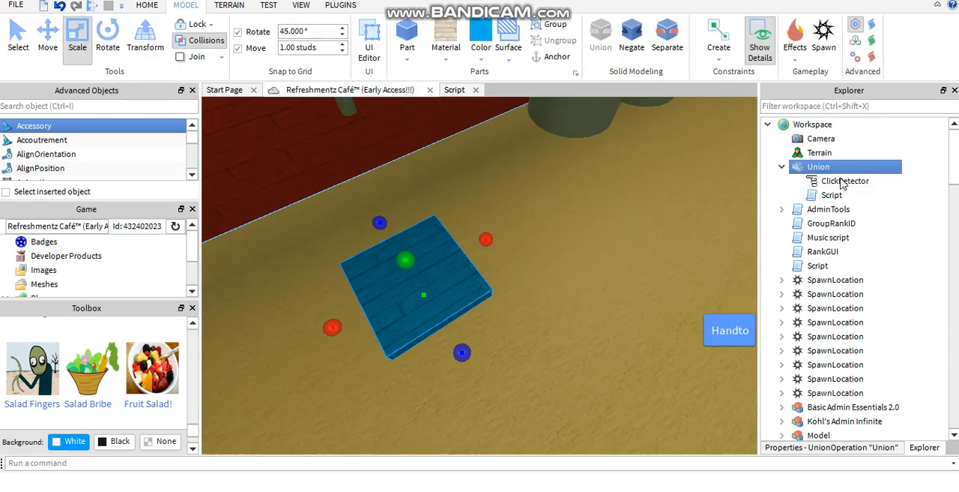
Step: Insert a Tool object into the Union via Explorer's Insert Object menu
{"action": "left_click", "coordinate": [831, 195]}
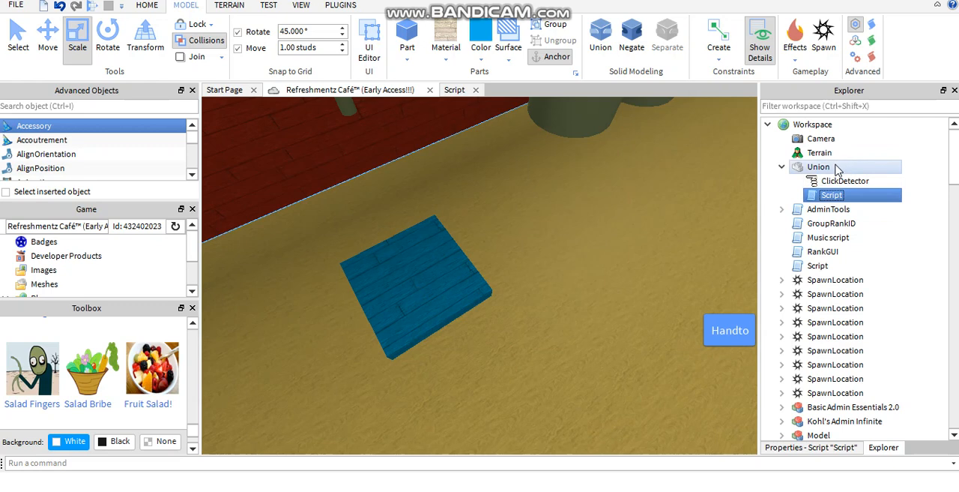
{"action": "right_click", "coordinate": [818, 167]}
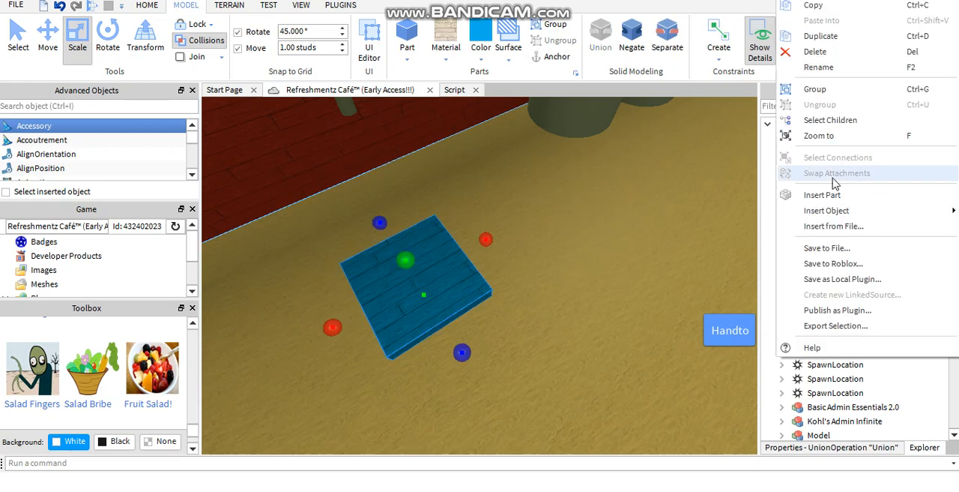
{"action": "mouse_move", "coordinate": [781, 245]}
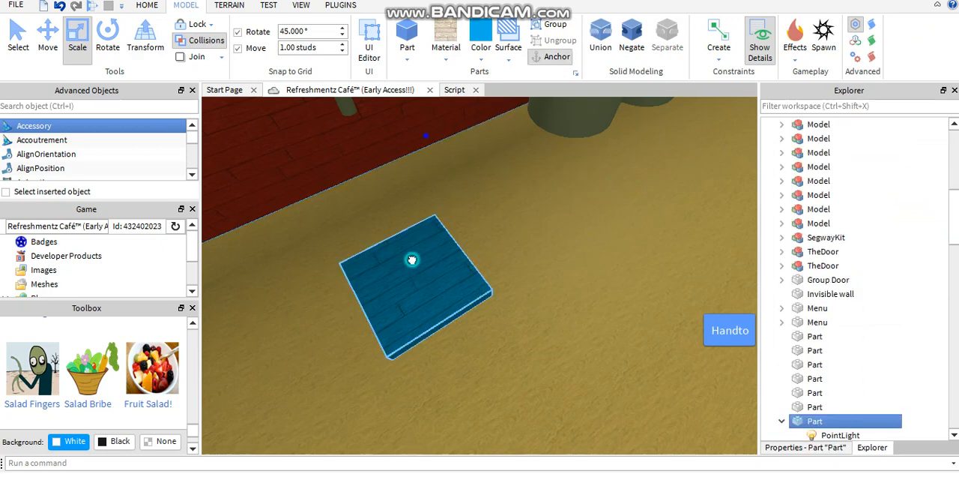
{"action": "left_click", "coordinate": [599, 33]}
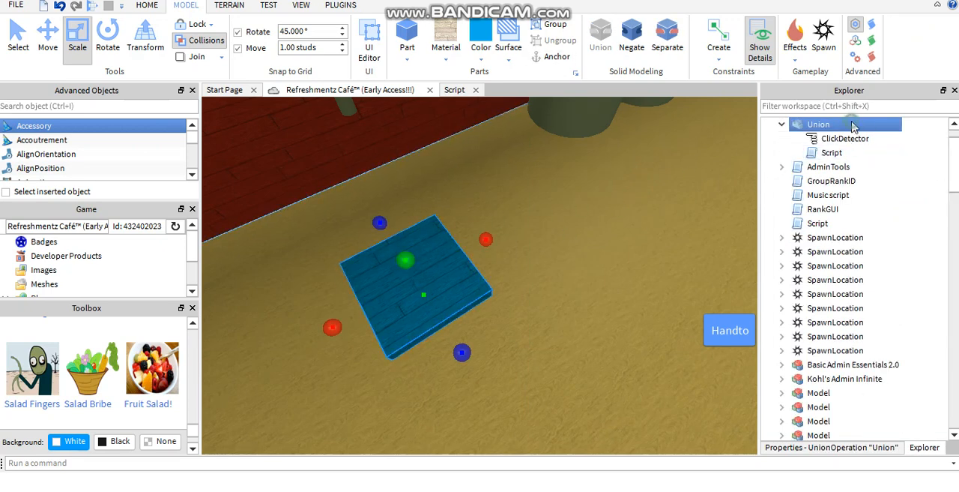
{"action": "right_click", "coordinate": [818, 123]}
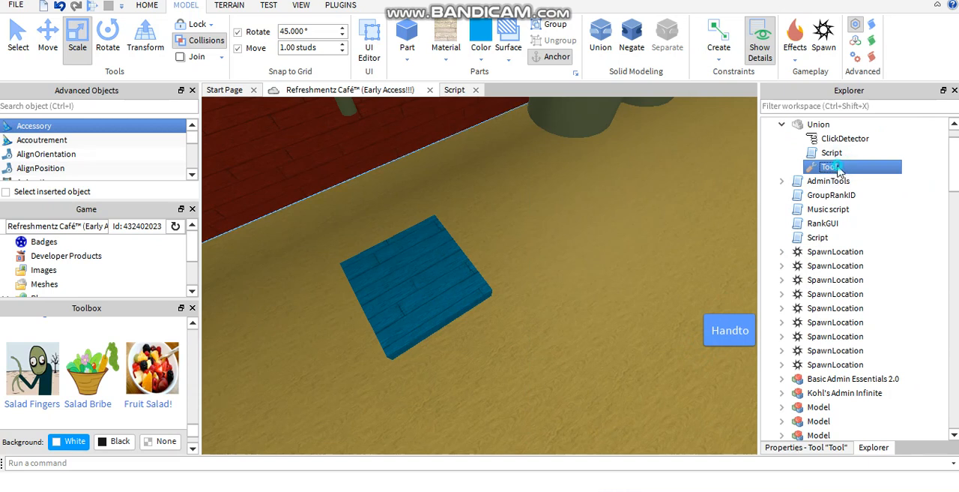
Step: Rename the Tool to TEST and copy the Union for Lighting
{"action": "double_click", "coordinate": [828, 166]}
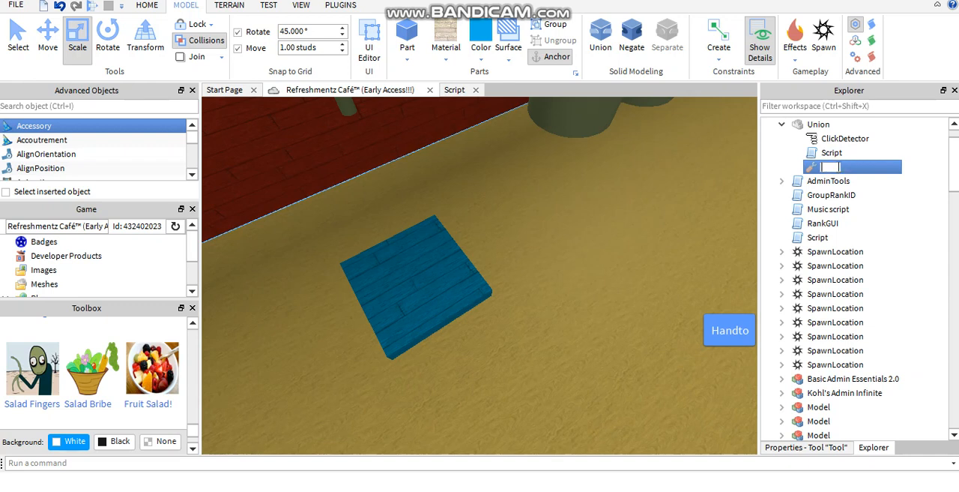
{"action": "type", "text": "TEST"}
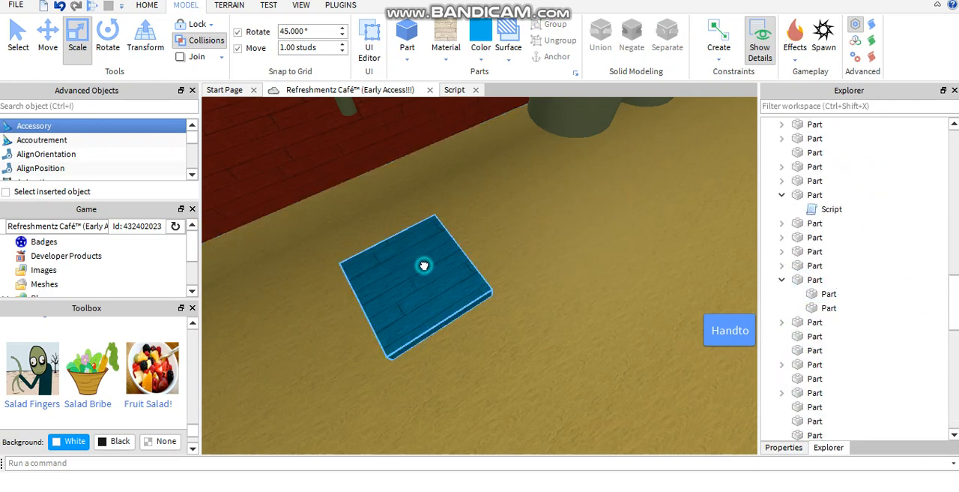
{"action": "left_click", "coordinate": [600, 32]}
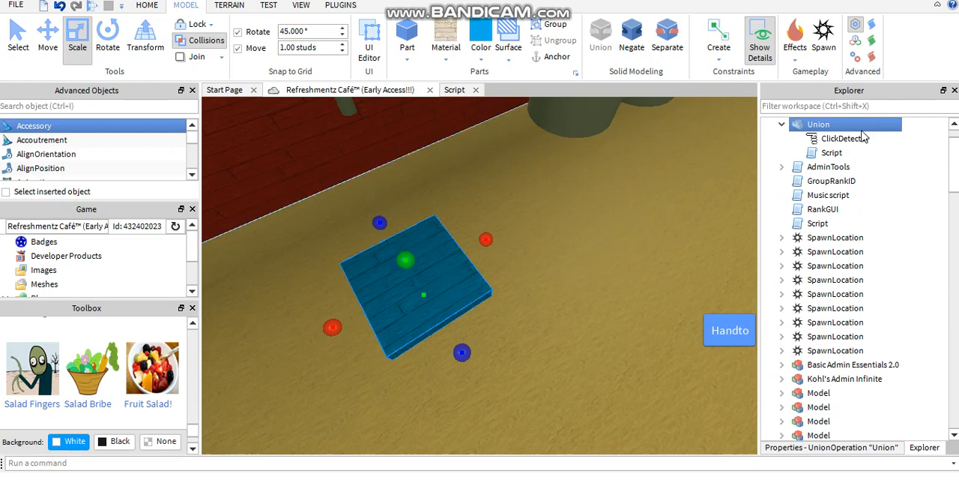
{"action": "left_click", "coordinate": [818, 124]}
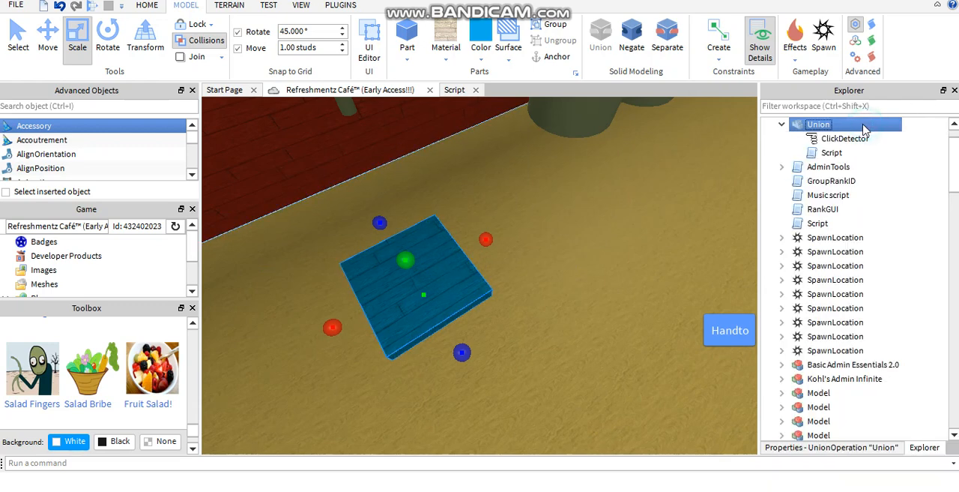
{"action": "right_click", "coordinate": [818, 123]}
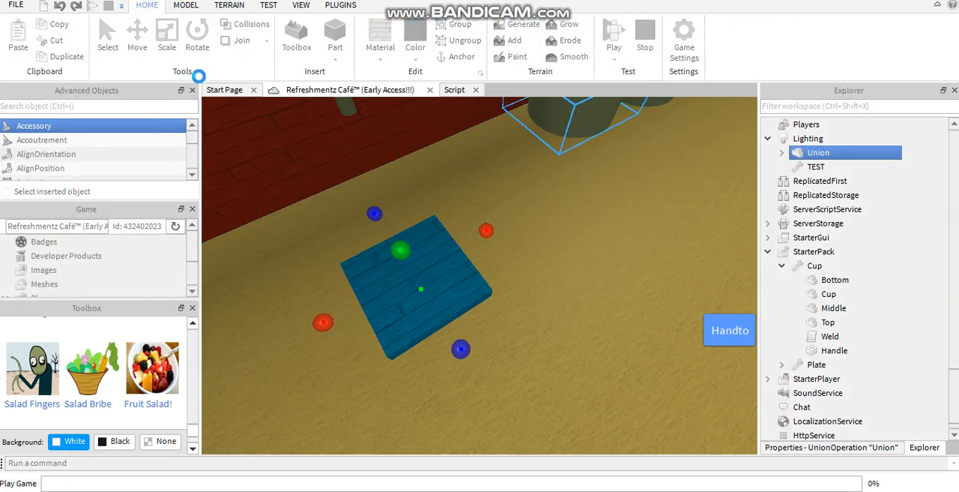
Step: Start a play test and spawn the character holding Cup and Plate tools
{"action": "left_click", "coordinate": [613, 30]}
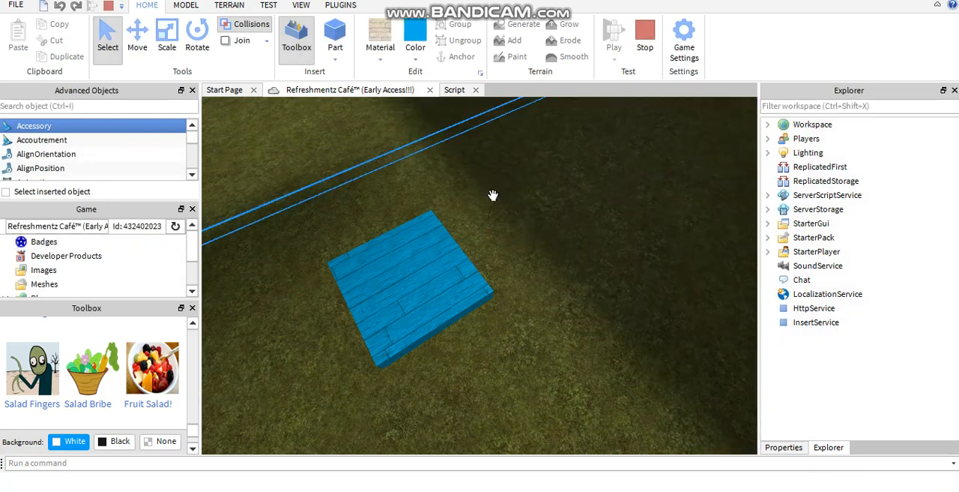
{"action": "left_click", "coordinate": [613, 33]}
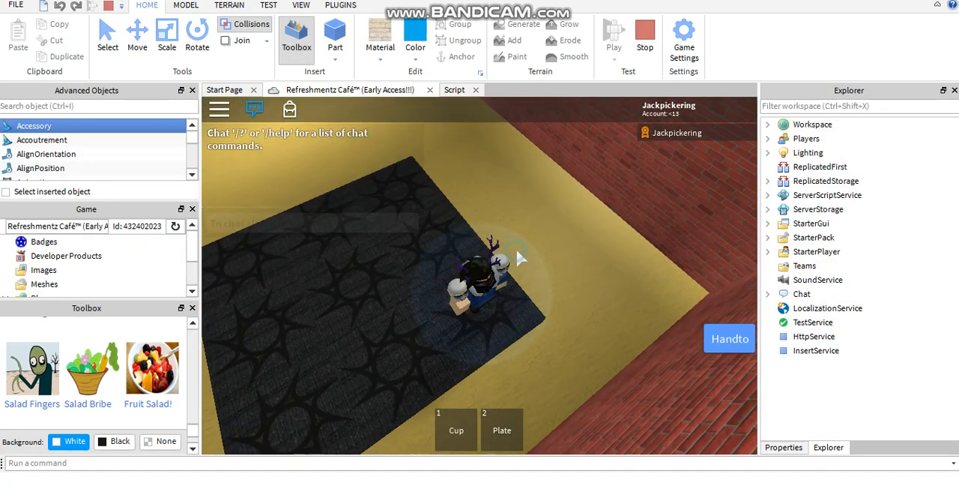